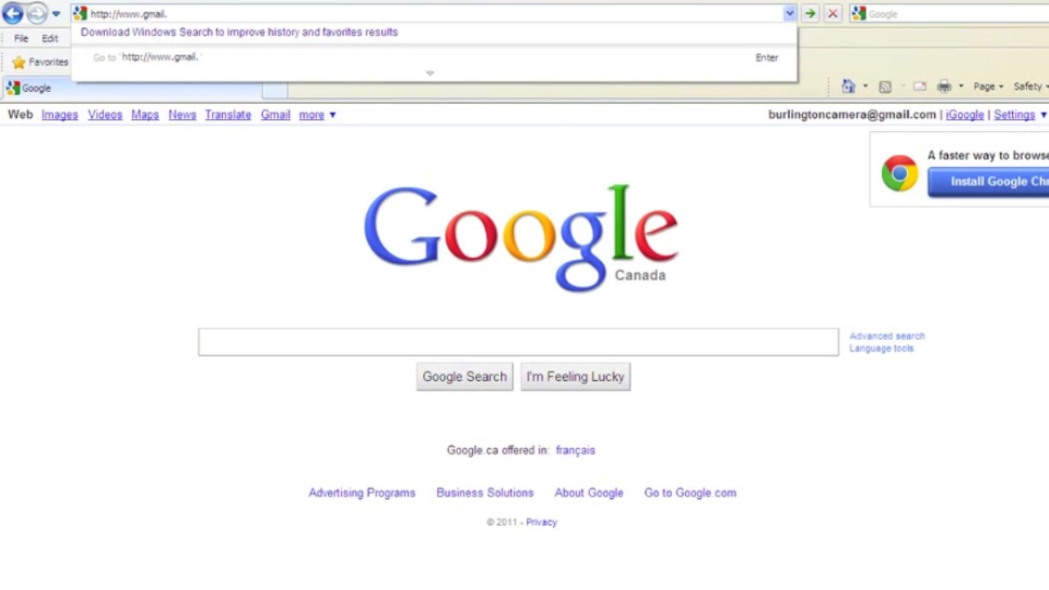
pyautogui.press('Return')
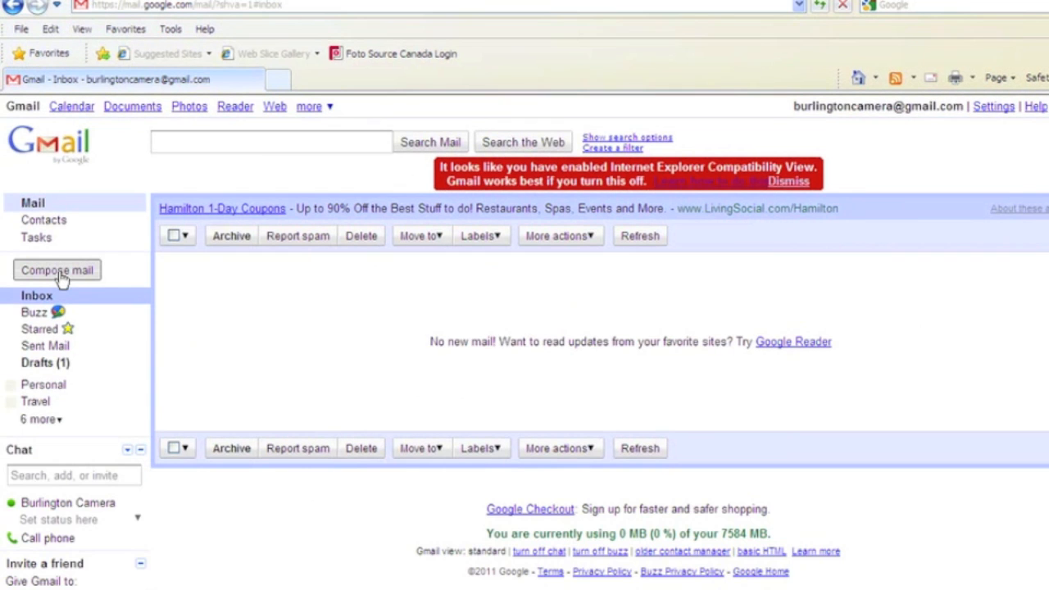
pyautogui.click(58, 270)
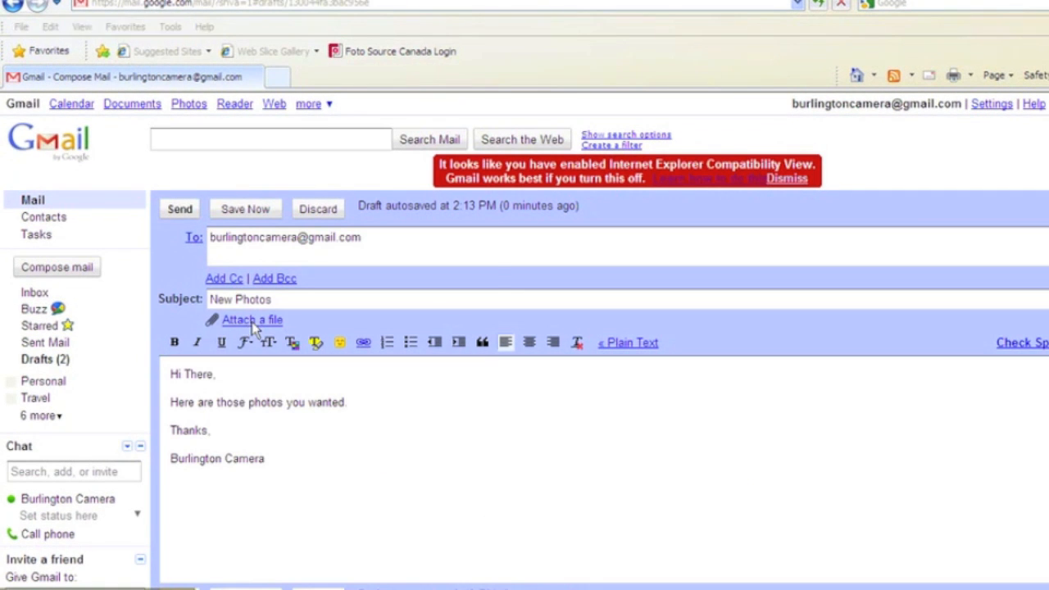
# Browse the attachment picker to the DCIM folder on Removable Disk (G:).
pyautogui.click(252, 320)
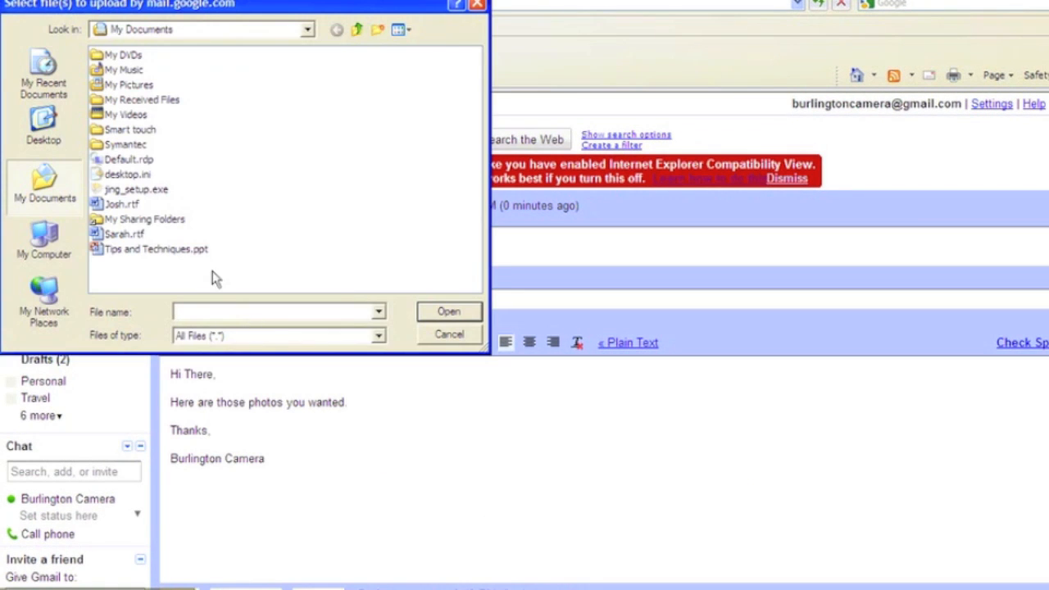
pyautogui.moveTo(43, 237)
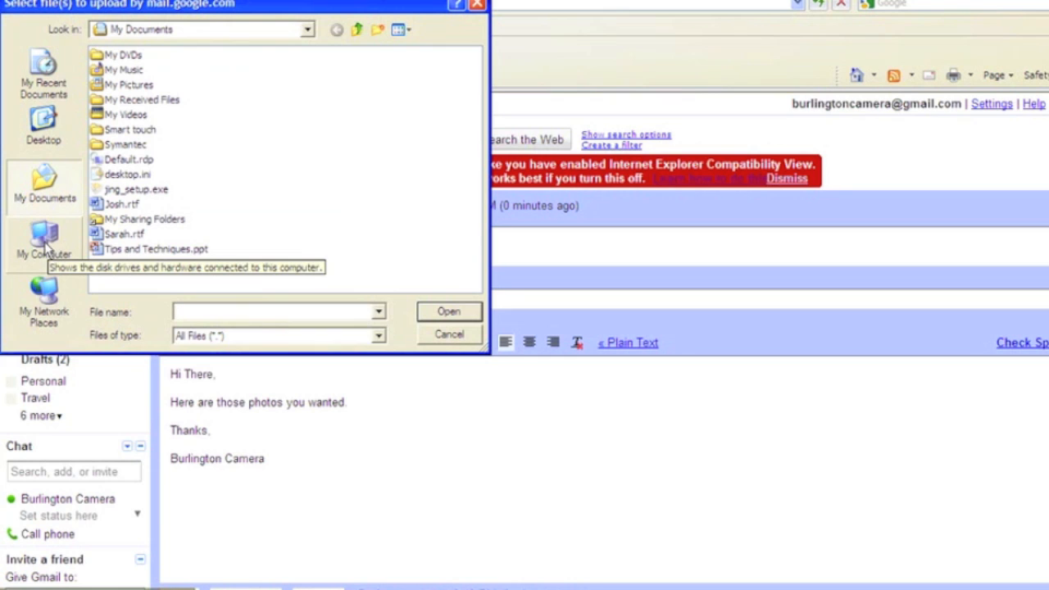
pyautogui.click(44, 242)
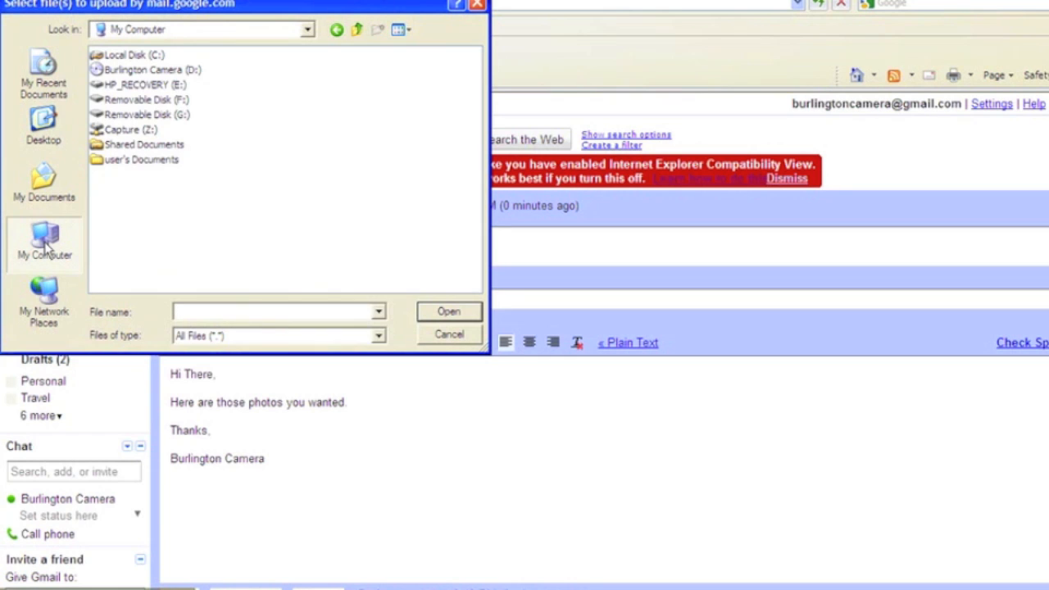
pyautogui.moveTo(187, 146)
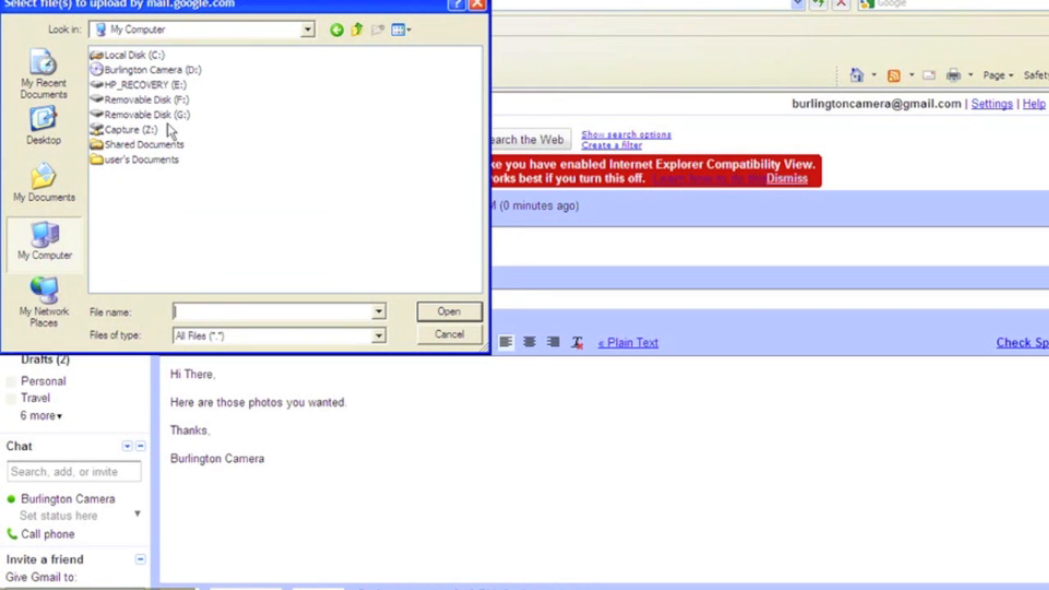
pyautogui.doubleClick(146, 114)
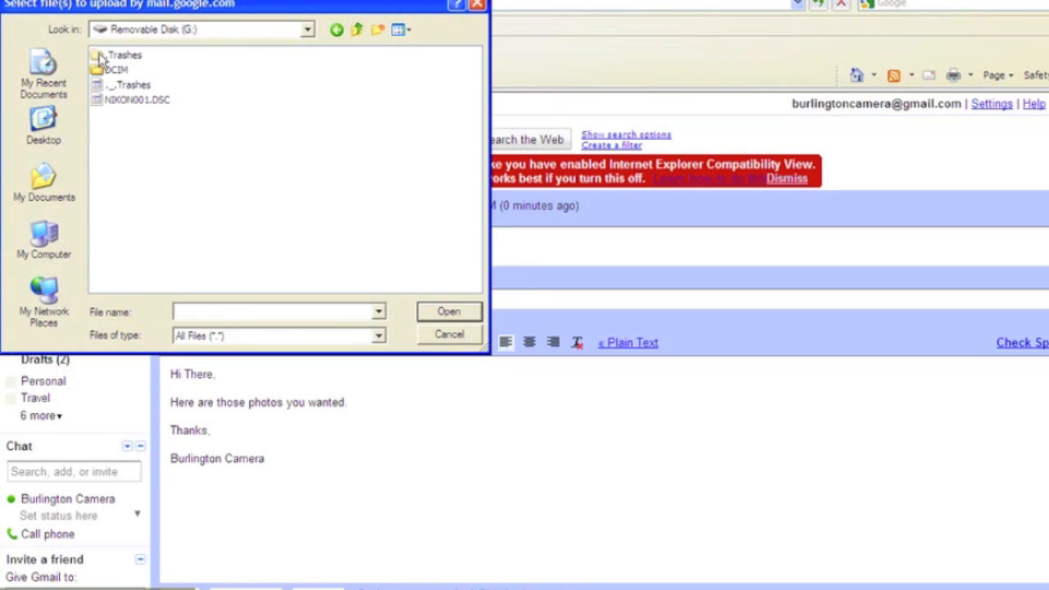
pyautogui.doubleClick(117, 68)
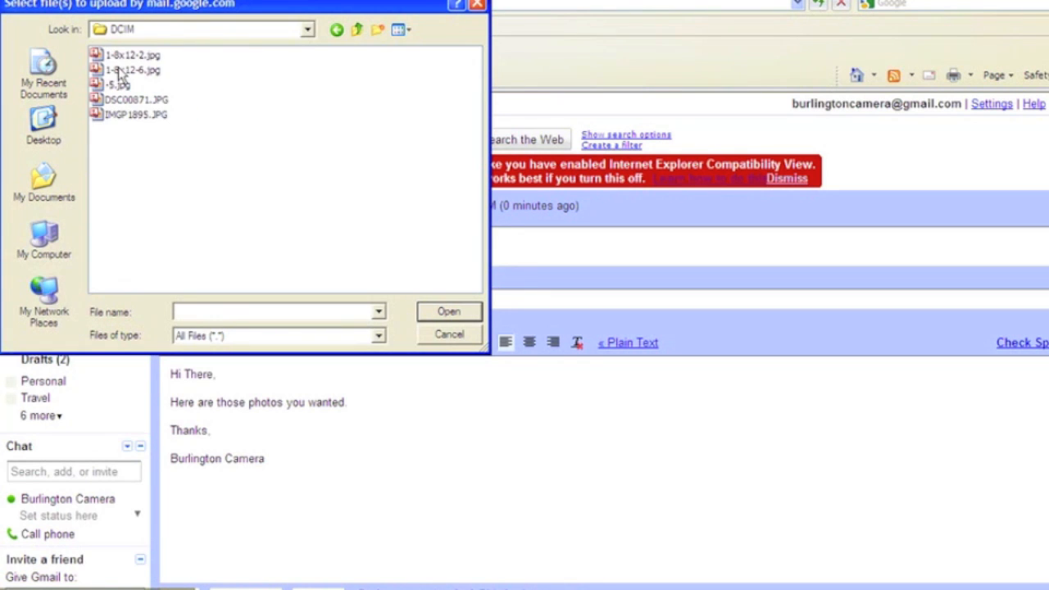
pyautogui.moveTo(178, 161)
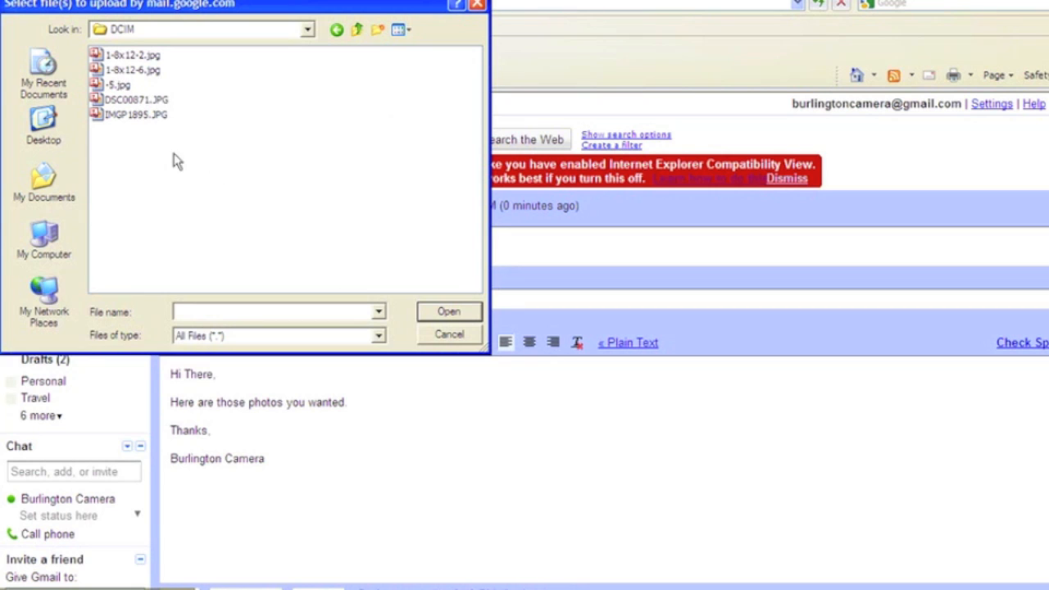
pyautogui.moveTo(239, 126)
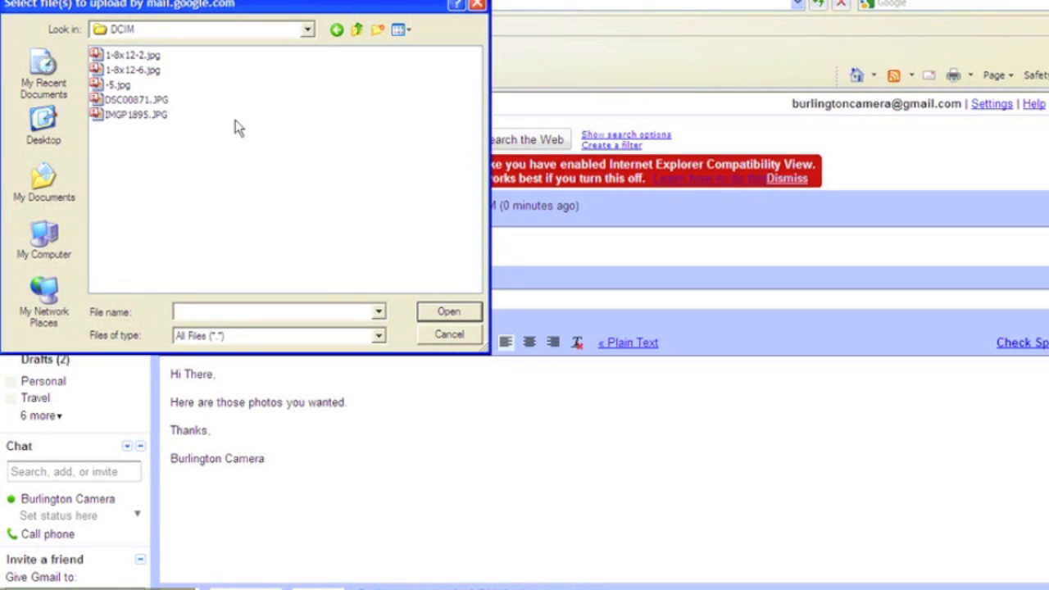
# Show thumbnails, select all five JPG photos including DSC00871 and IMGP1895, and attach them.
pyautogui.click(400, 30)
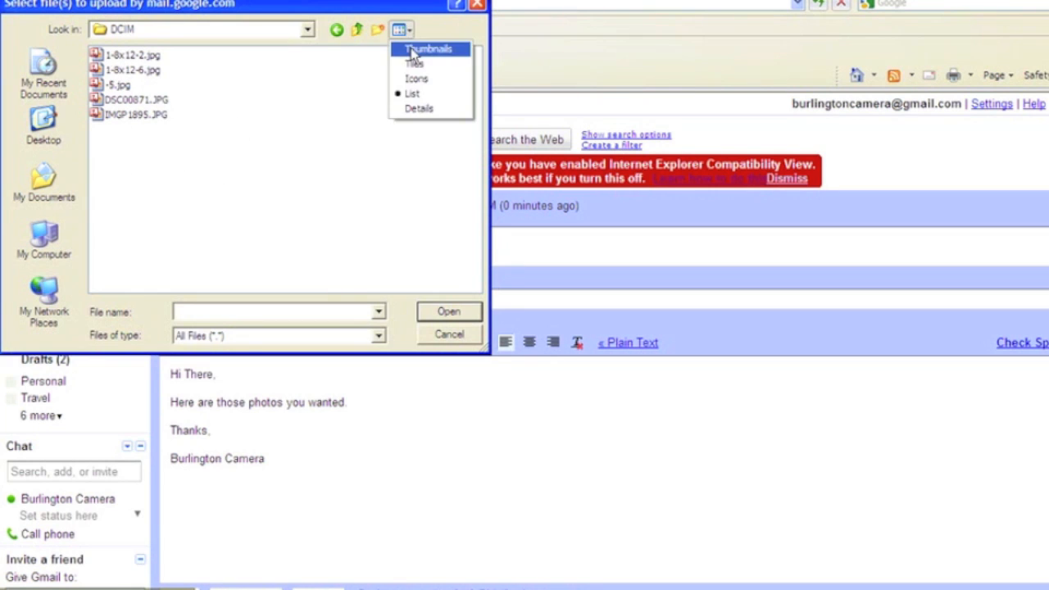
pyautogui.click(428, 48)
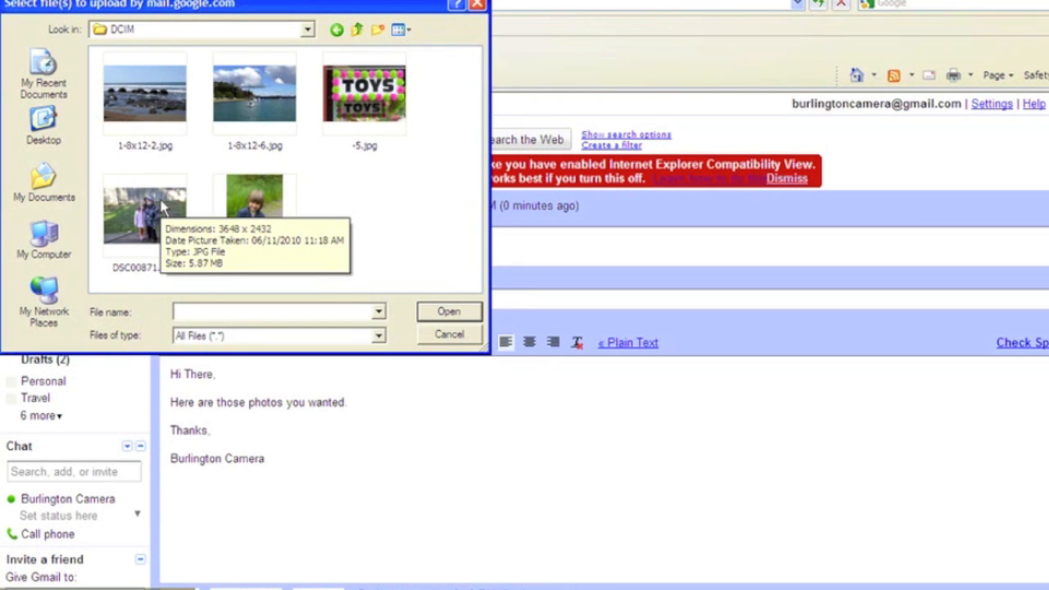
pyautogui.click(144, 214)
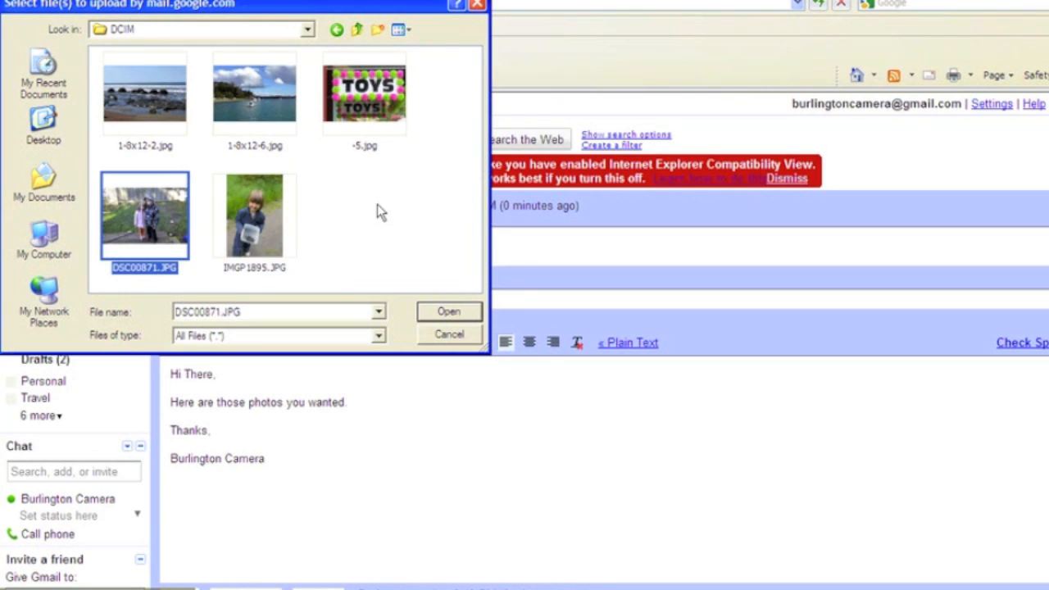
pyautogui.moveTo(460, 315)
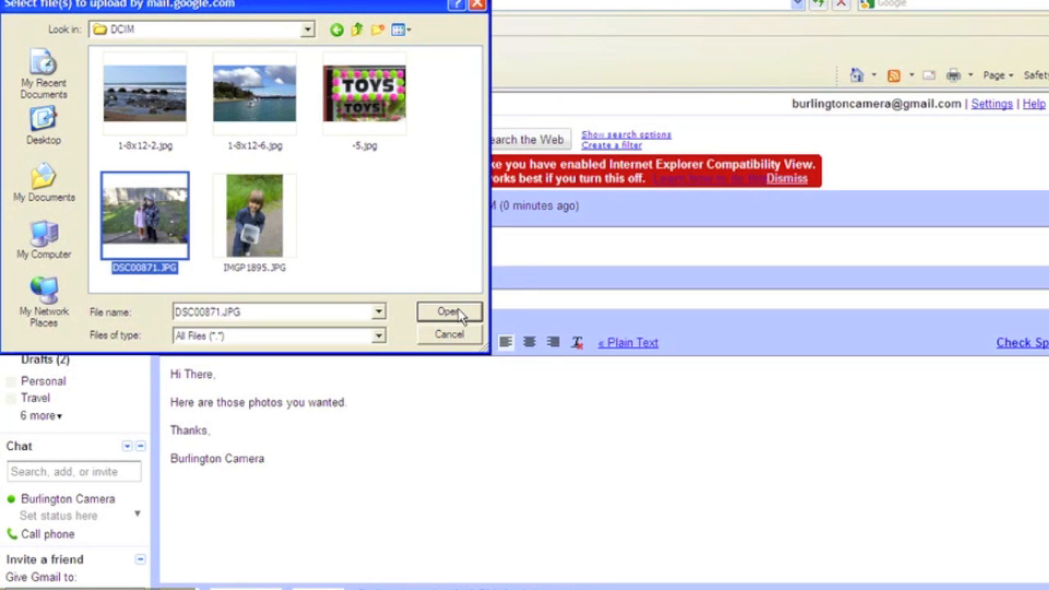
pyautogui.click(253, 215)
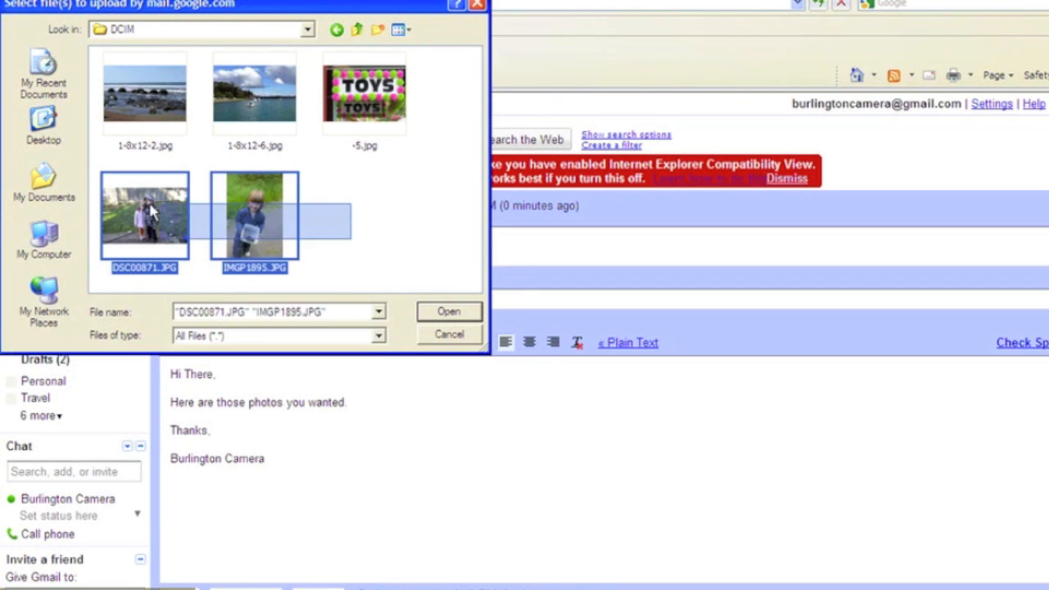
pyautogui.moveTo(117, 212)
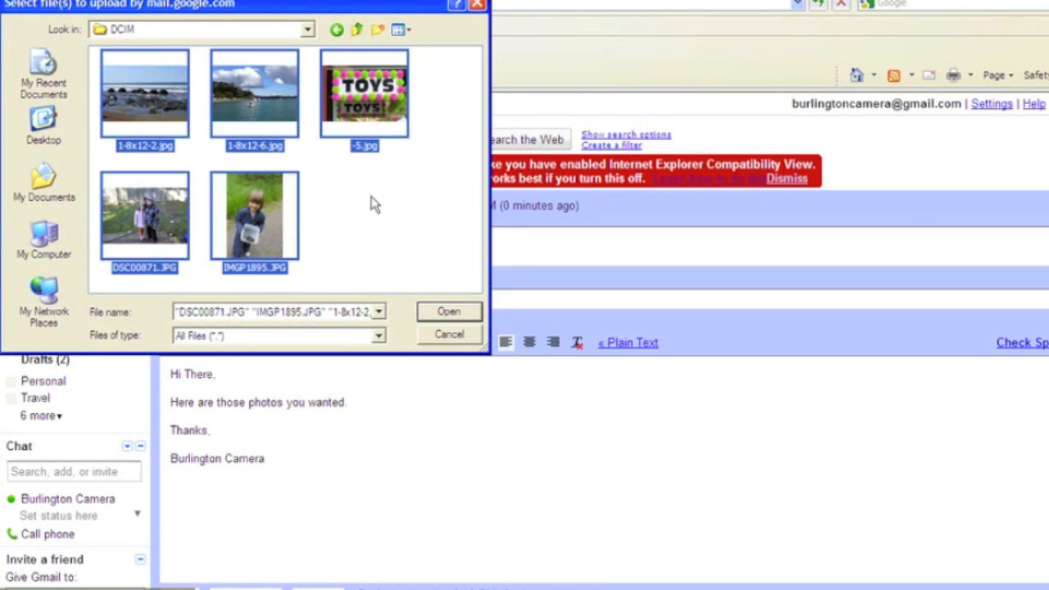
pyautogui.moveTo(352, 239)
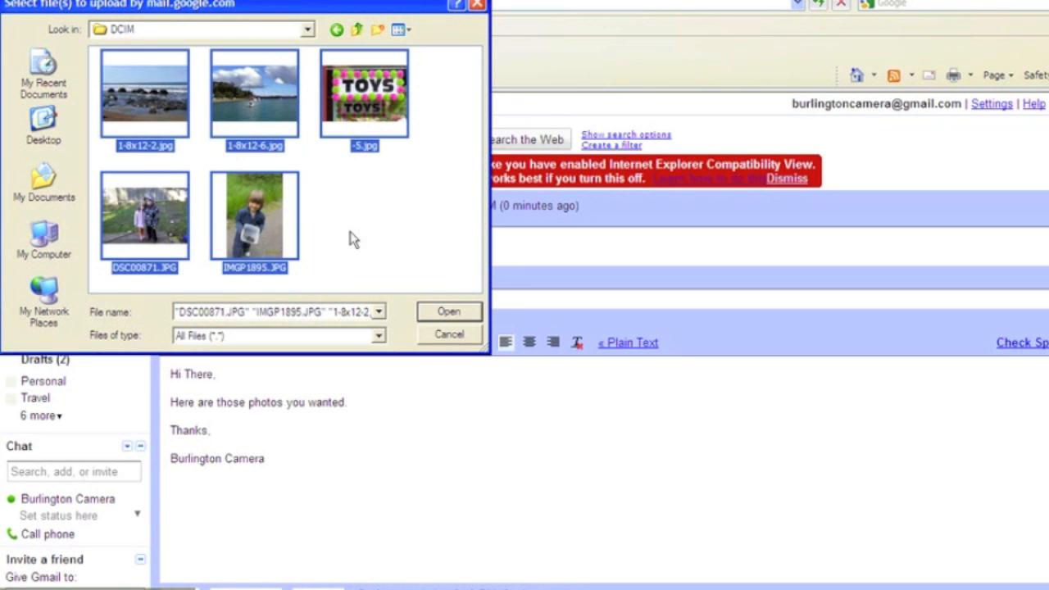
pyautogui.click(448, 311)
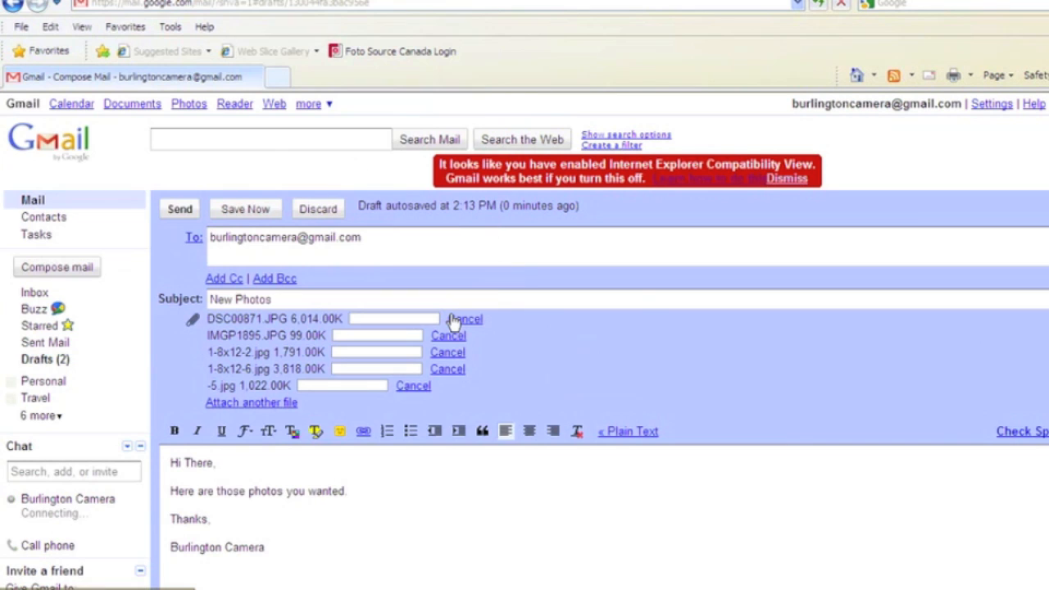
pyautogui.moveTo(367, 301)
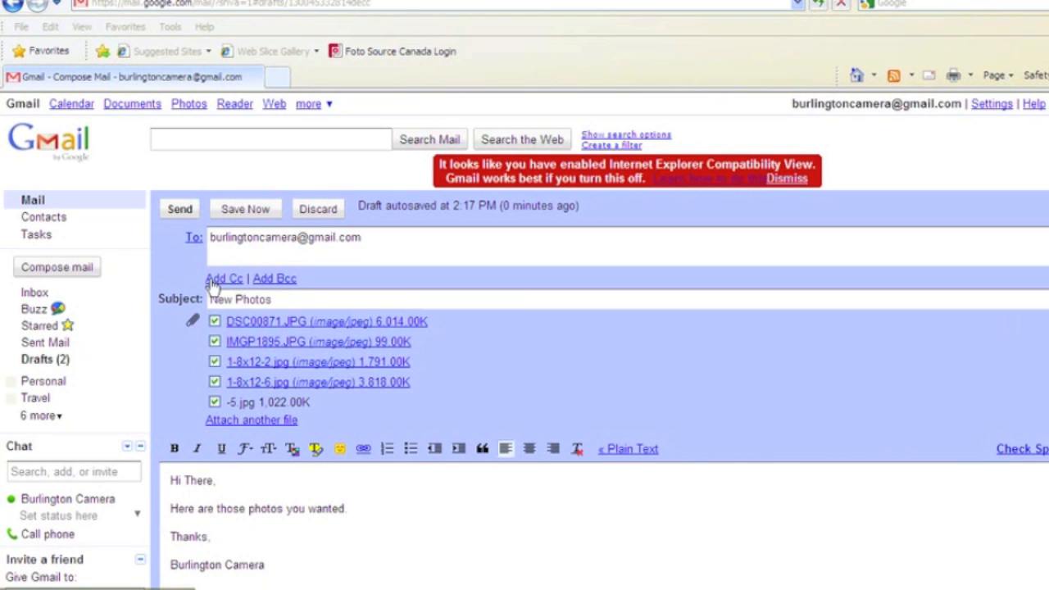
pyautogui.moveTo(463, 353)
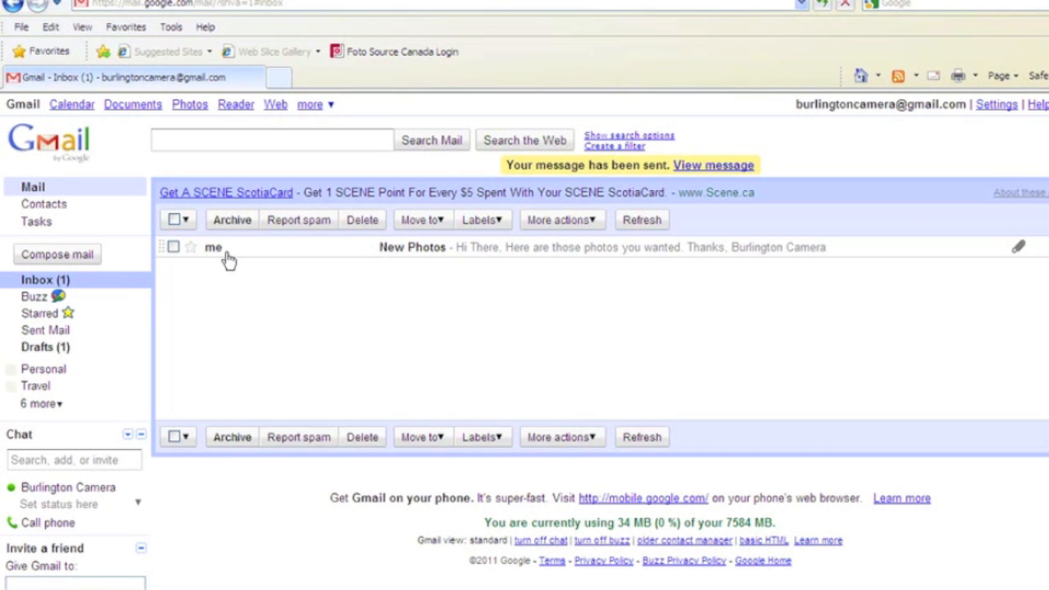
pyautogui.moveTo(233, 252)
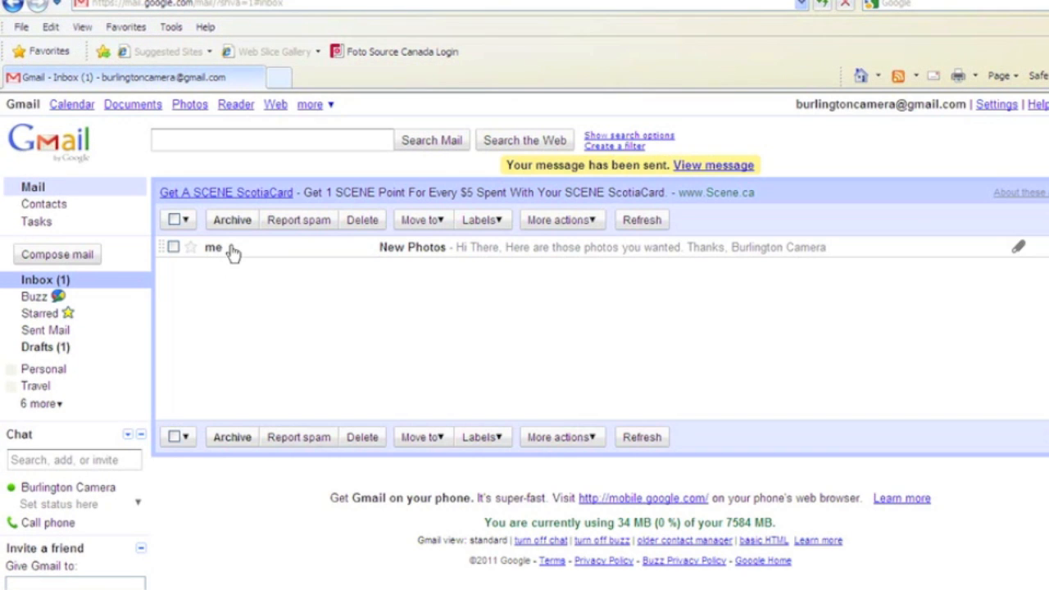
# Open the New Photos conversation in the Inbox and scroll to its five photo previews.
pyautogui.click(413, 246)
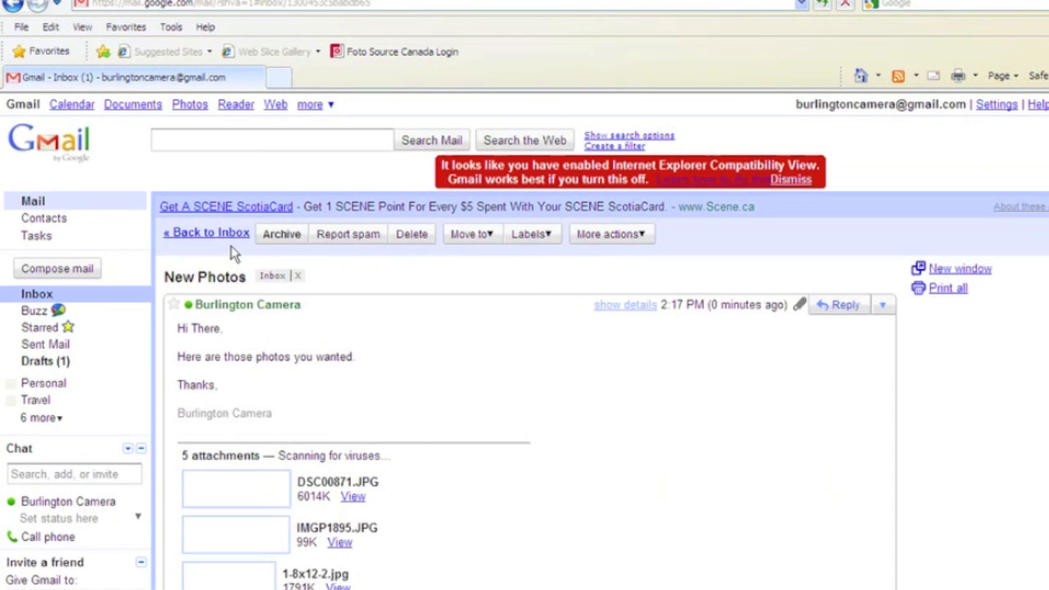
pyautogui.scroll(-3)
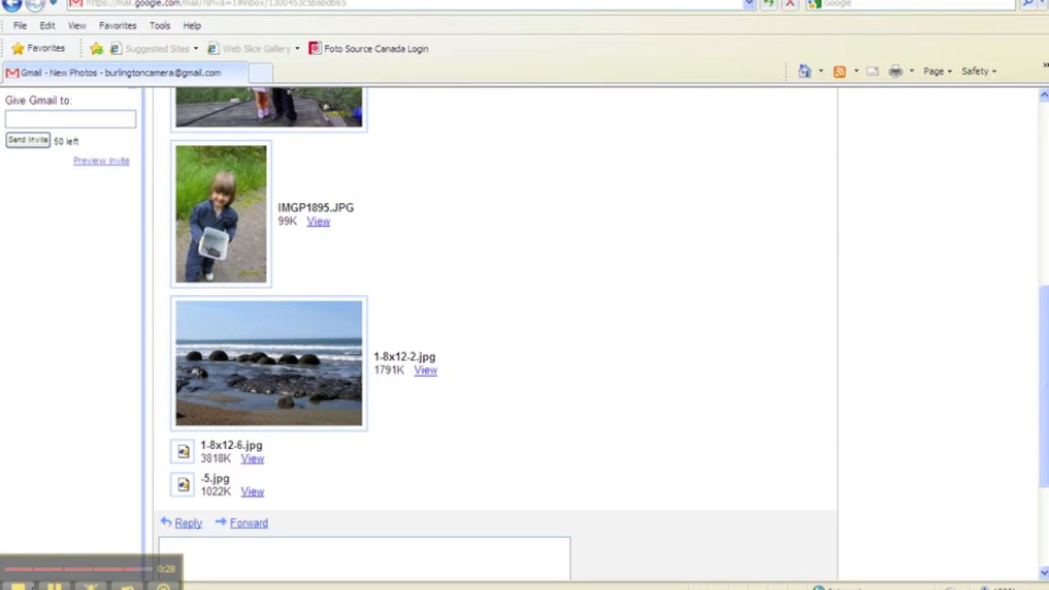